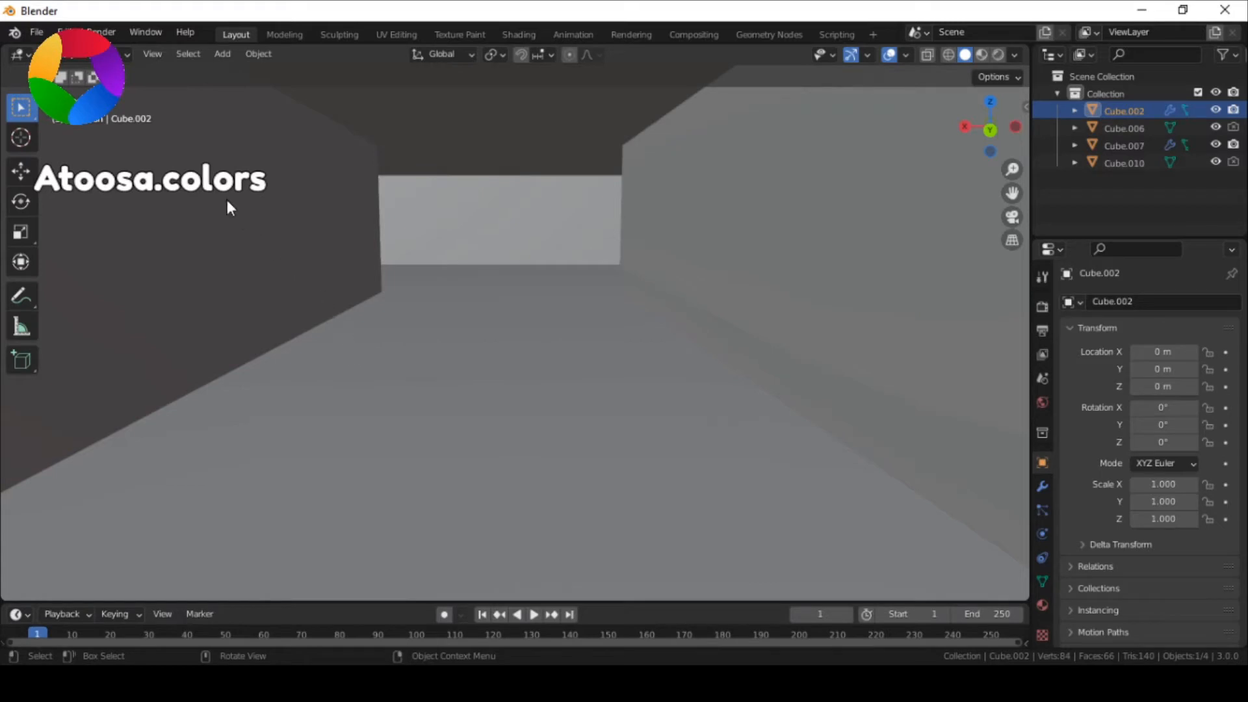
Bring up the viewport View options leading to the Navigation submenu.
left_click(152, 53)
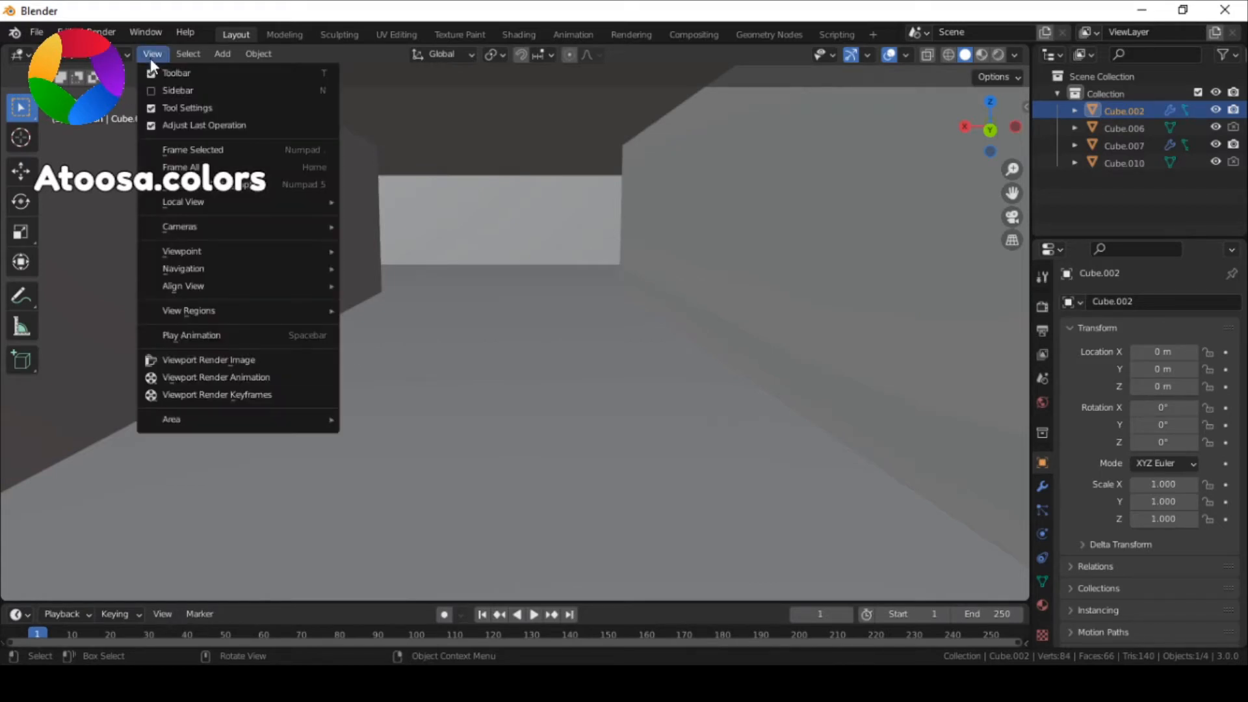
mouse_move(208, 269)
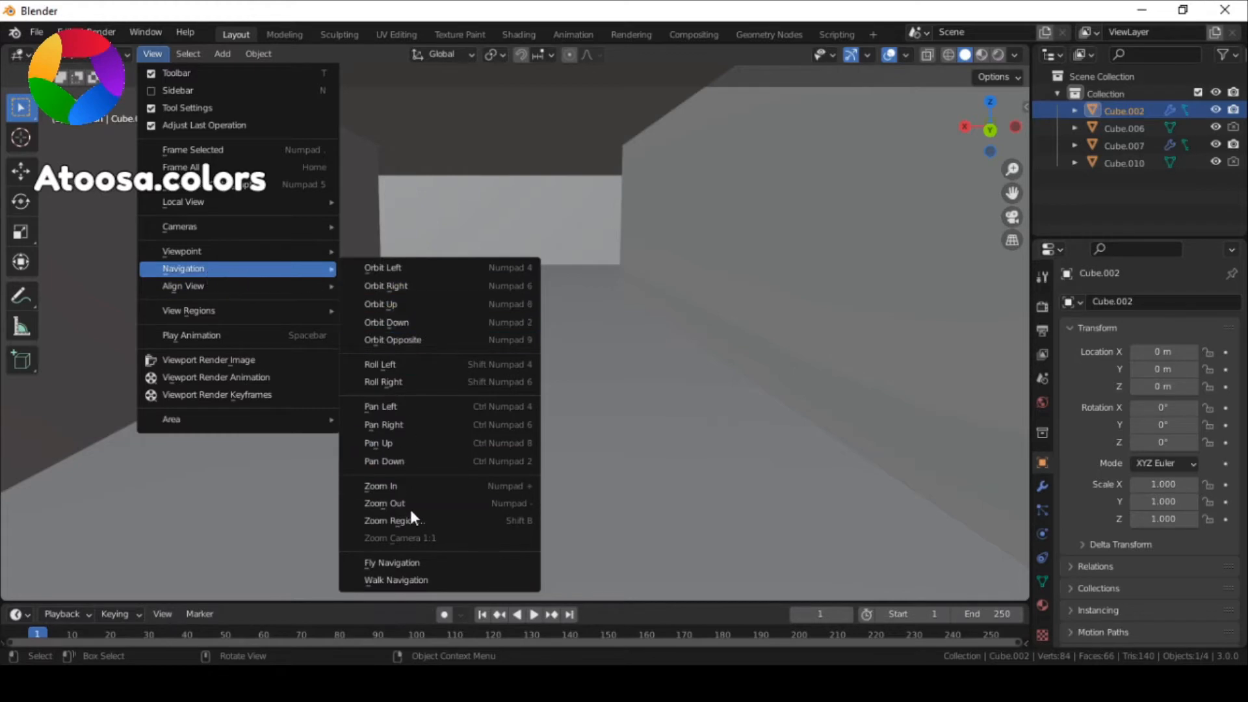
mouse_move(410, 569)
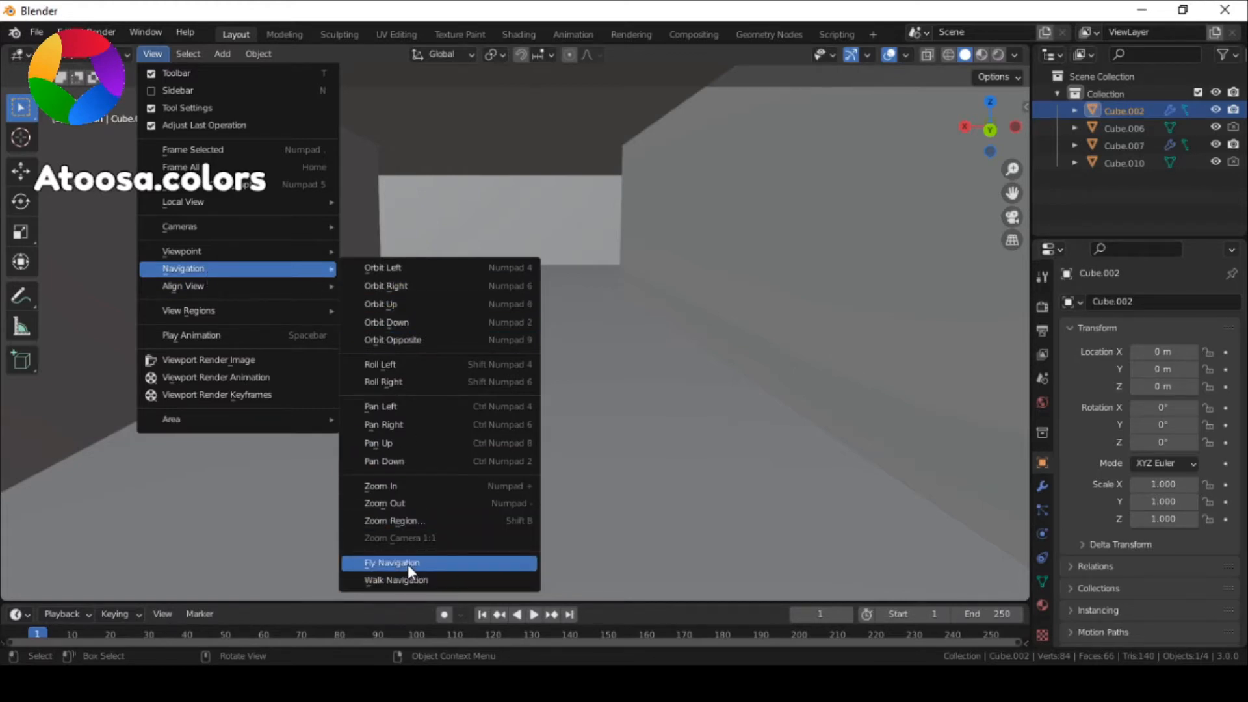
mouse_move(392, 563)
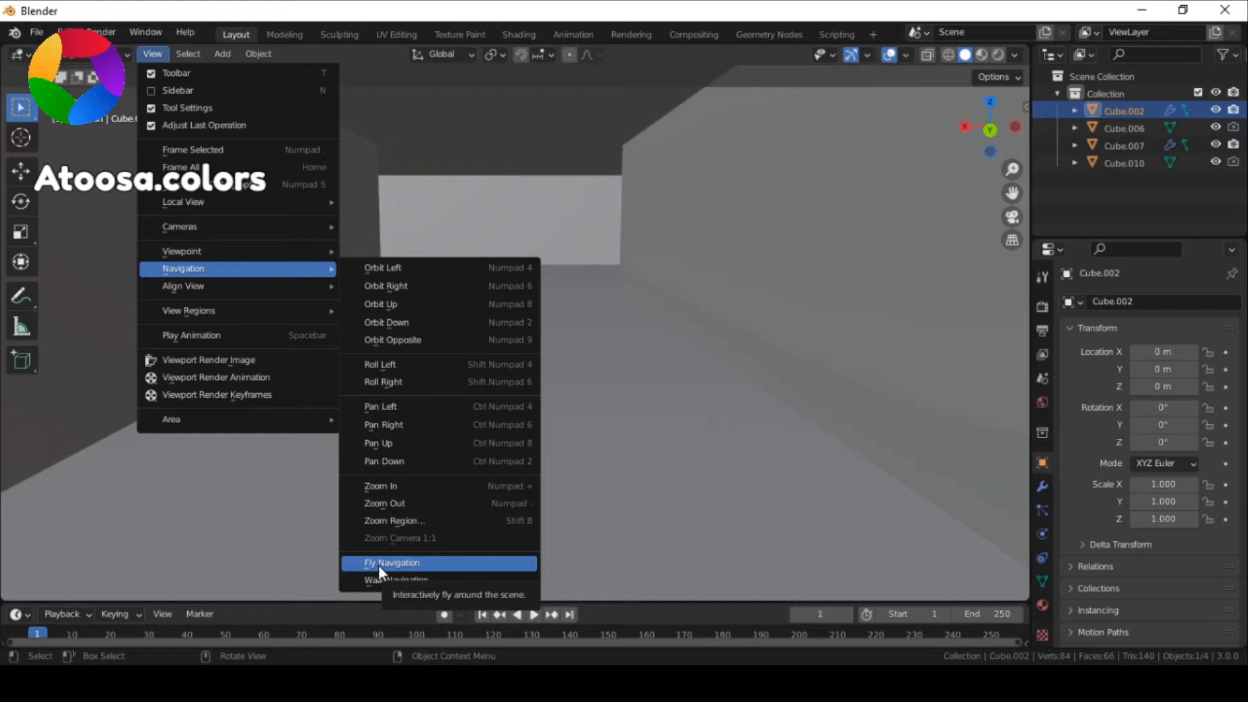
mouse_move(412, 579)
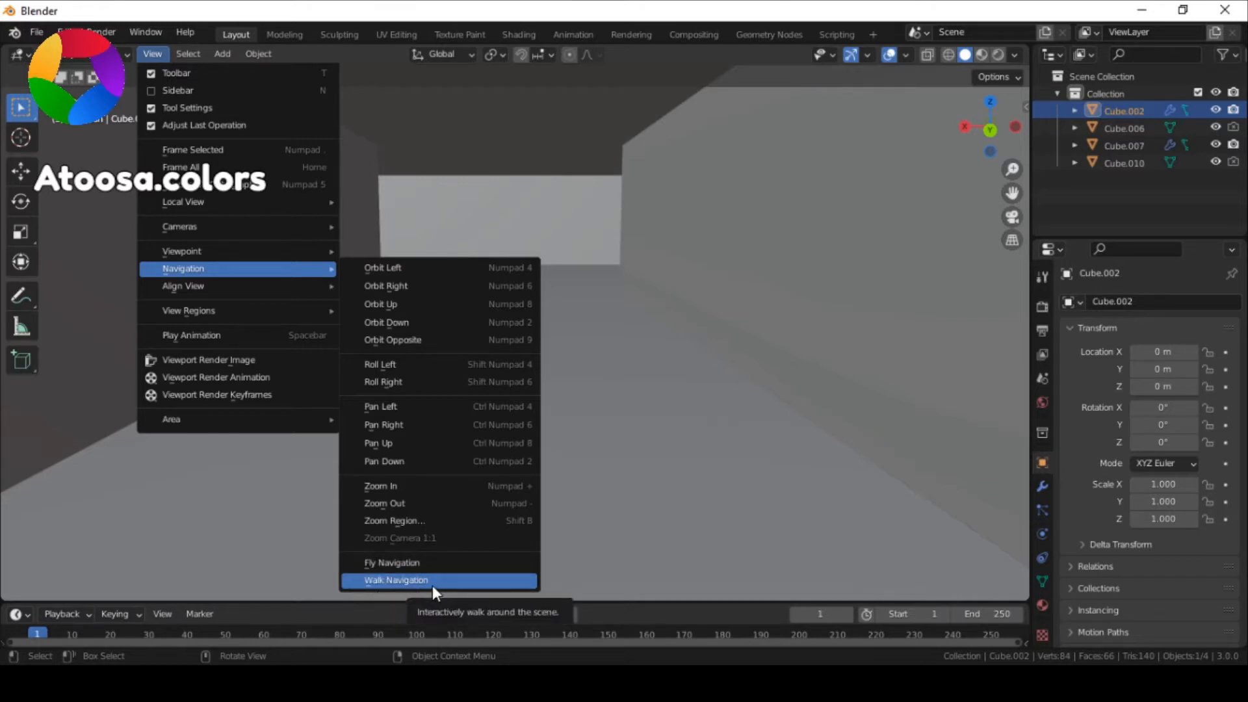
Choose Walk Navigation and move through the corridor in first person, then exit.
left_click(395, 580)
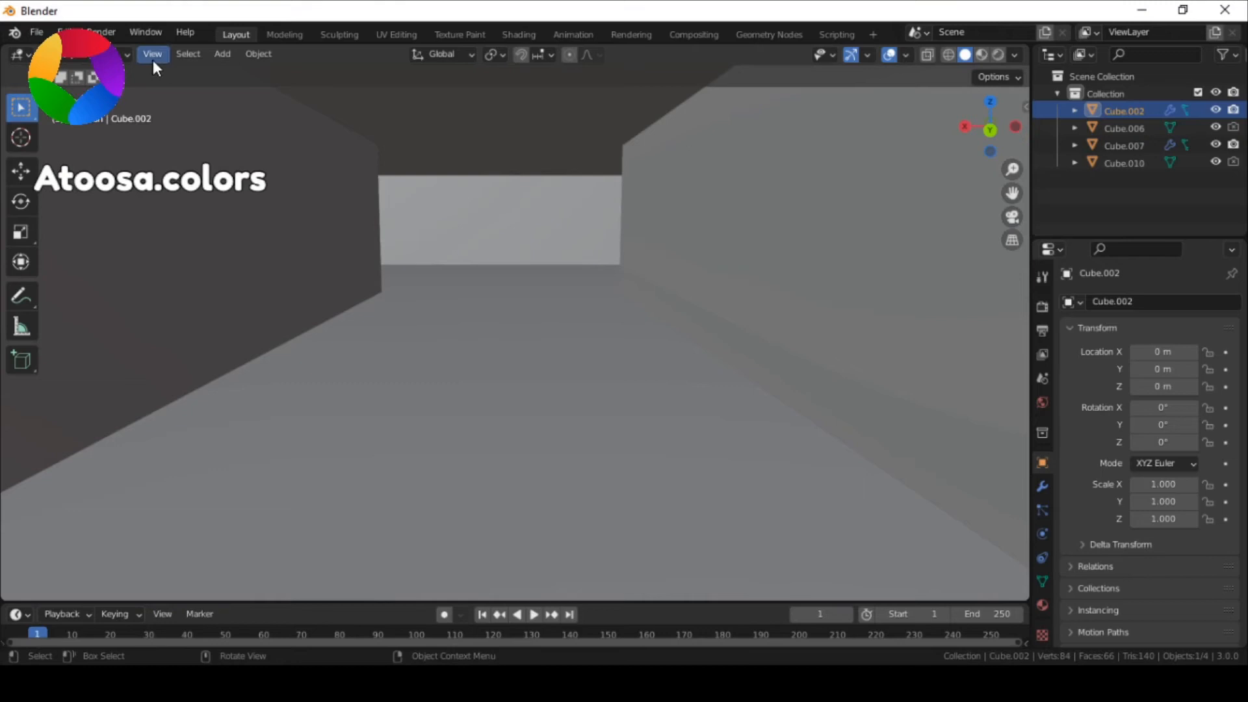
Choose Fly Navigation from View > Navigation and fly off away from the corridor.
left_click(152, 53)
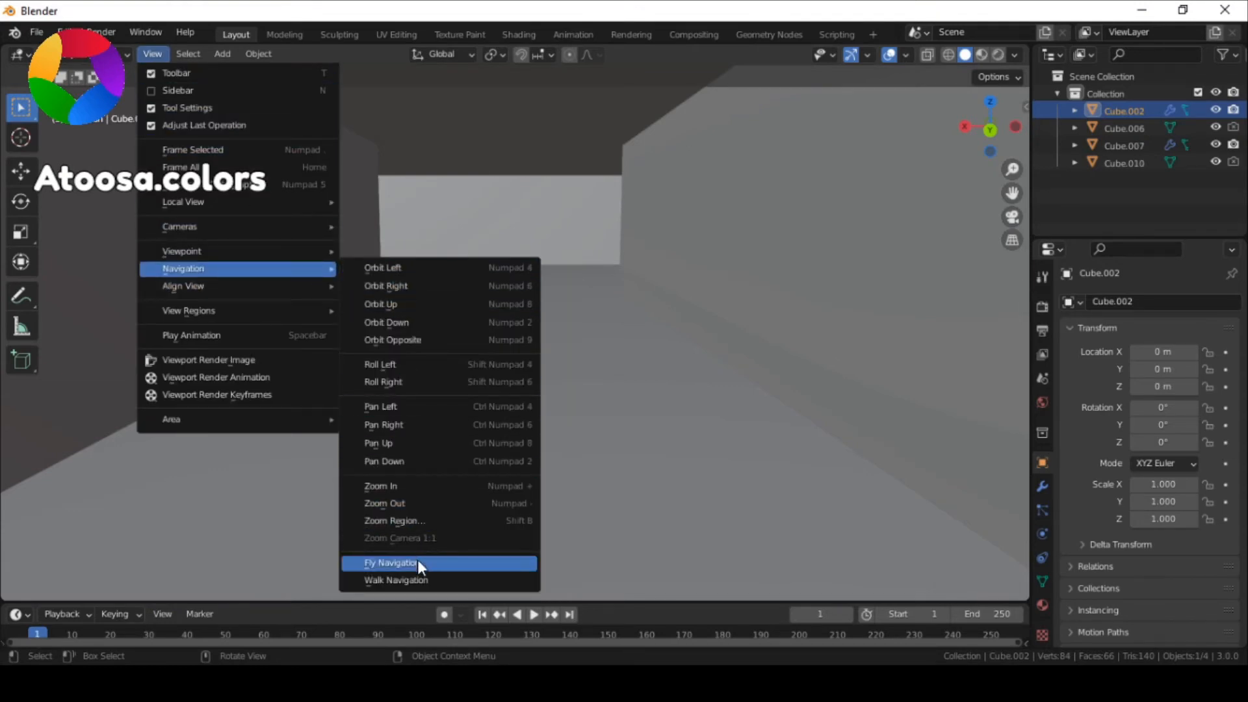
left_click(390, 562)
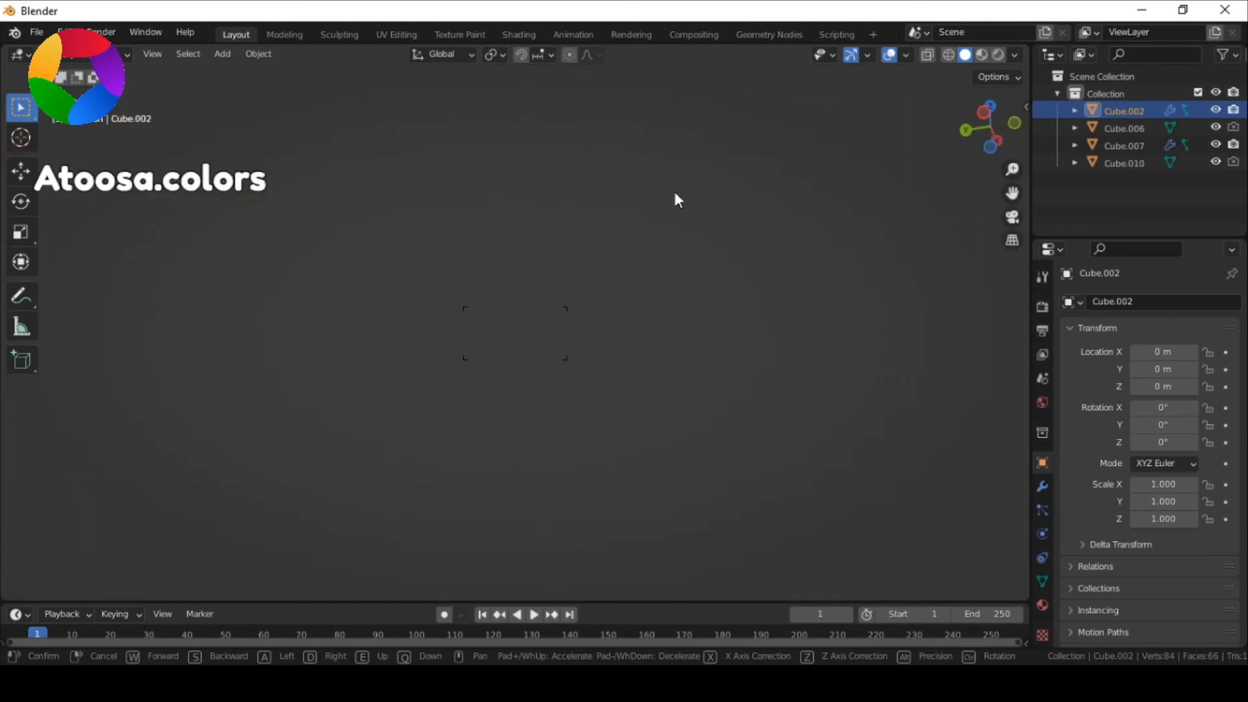
mouse_move(591, 447)
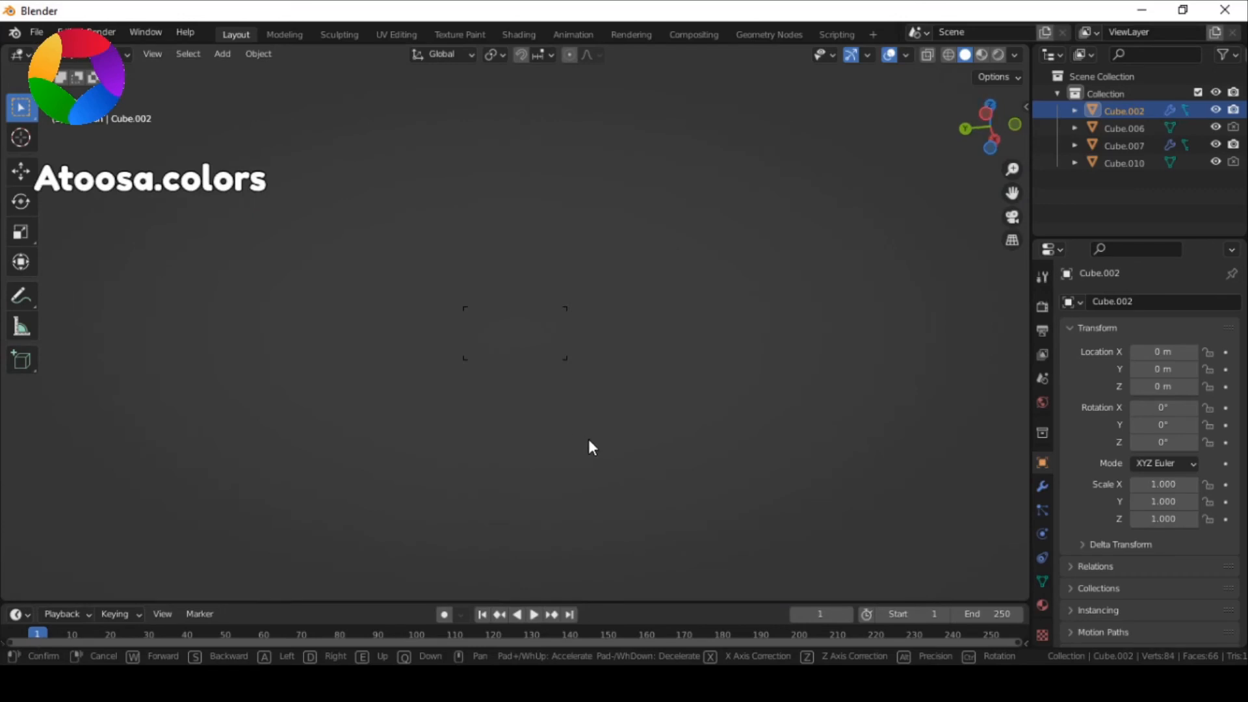